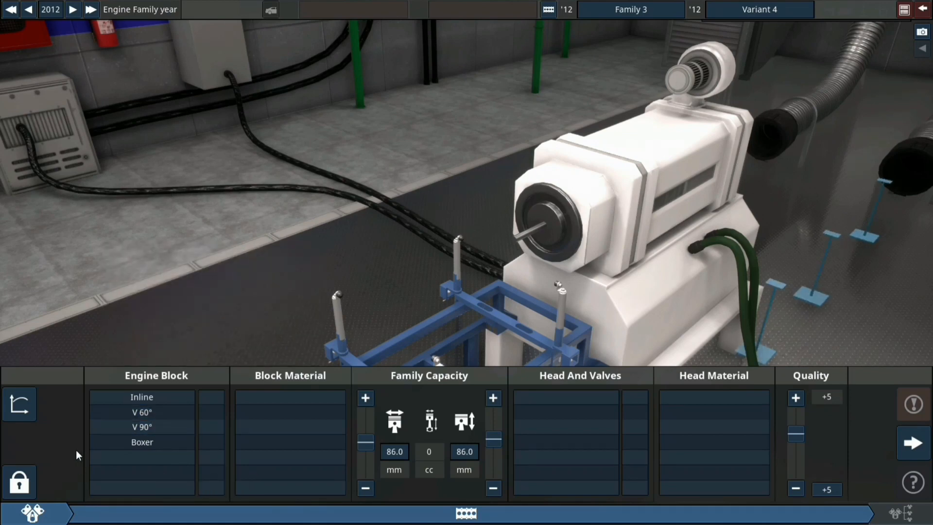
mouse_move(82, 424)
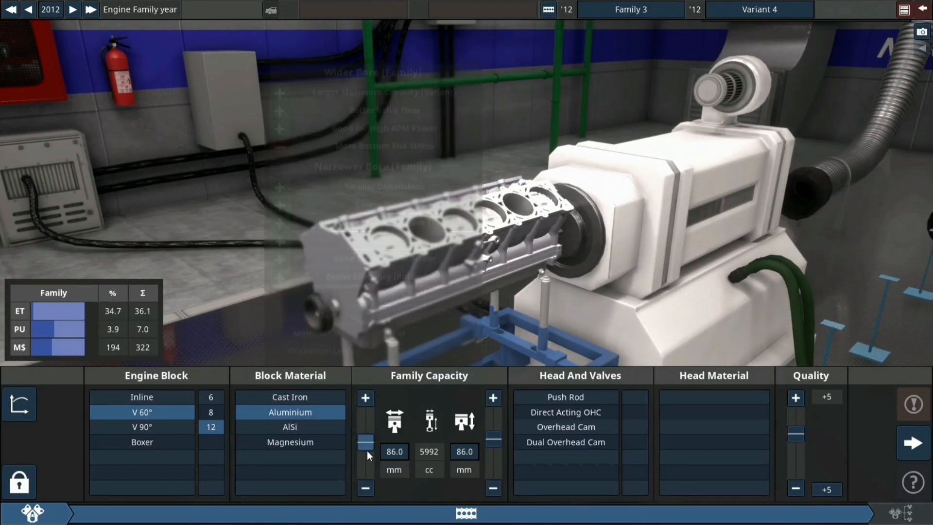
- Choose dual overhead cams for the heads and nudge the family quality slider down
click(565, 441)
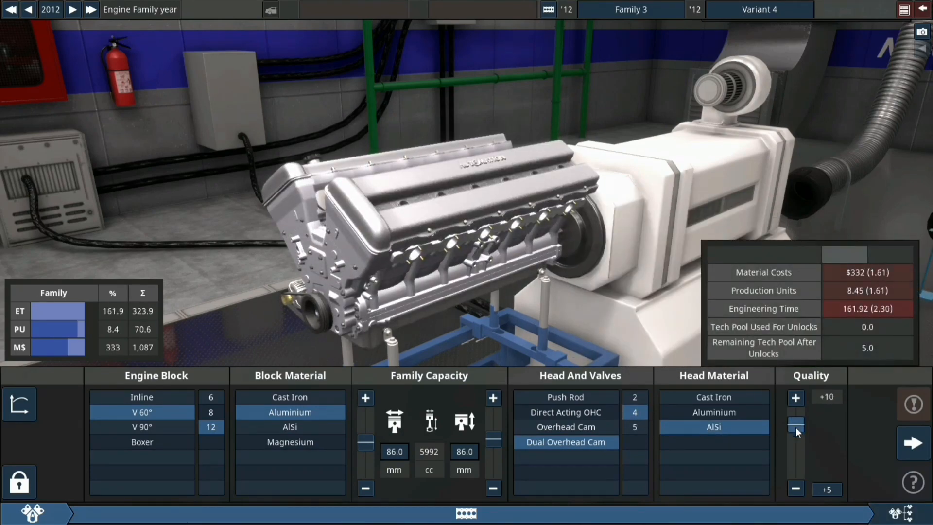
drag(796, 423, 796, 440)
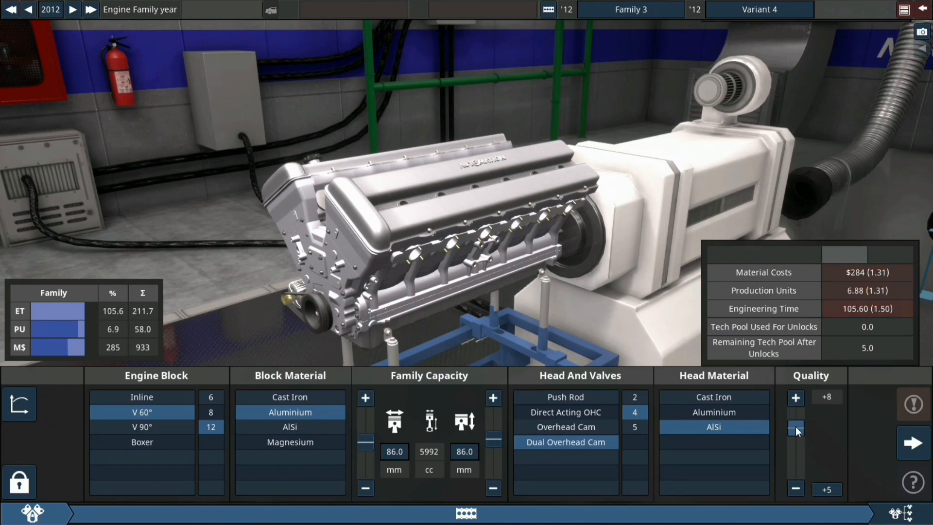
- Fit a billet steel crank on the bottom end, then raise top-end quality before moving to aspiration
click(912, 442)
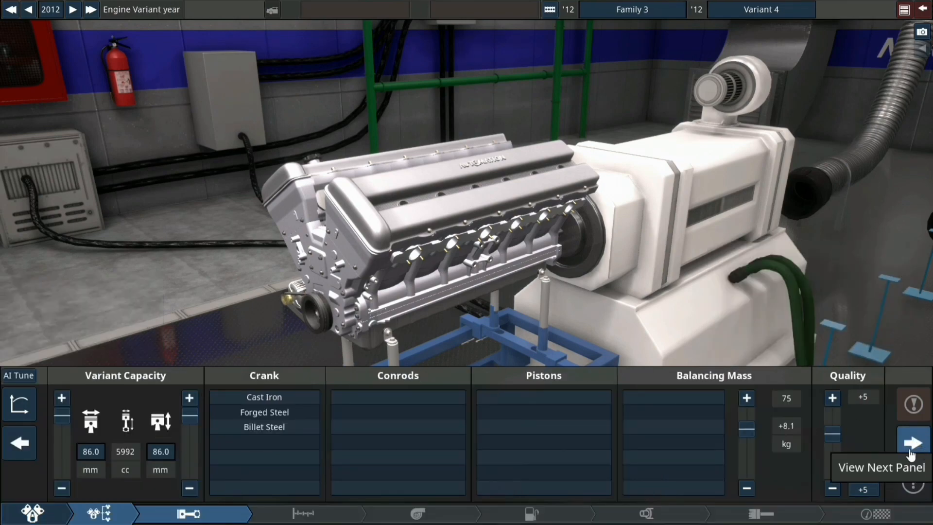
click(263, 426)
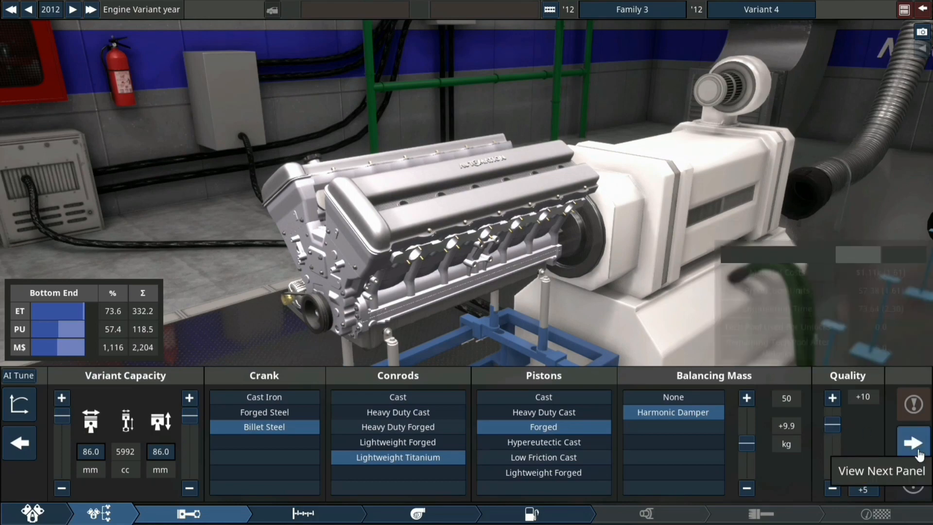
click(912, 441)
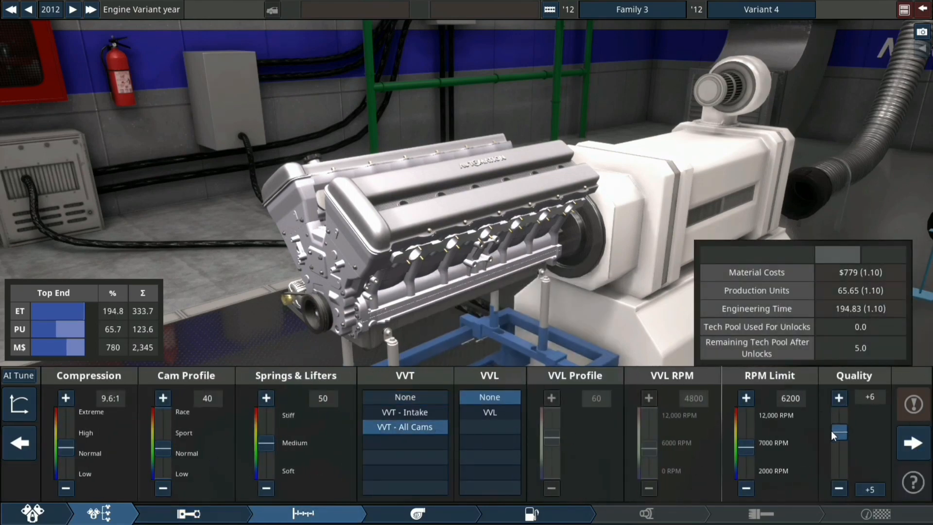
click(839, 397)
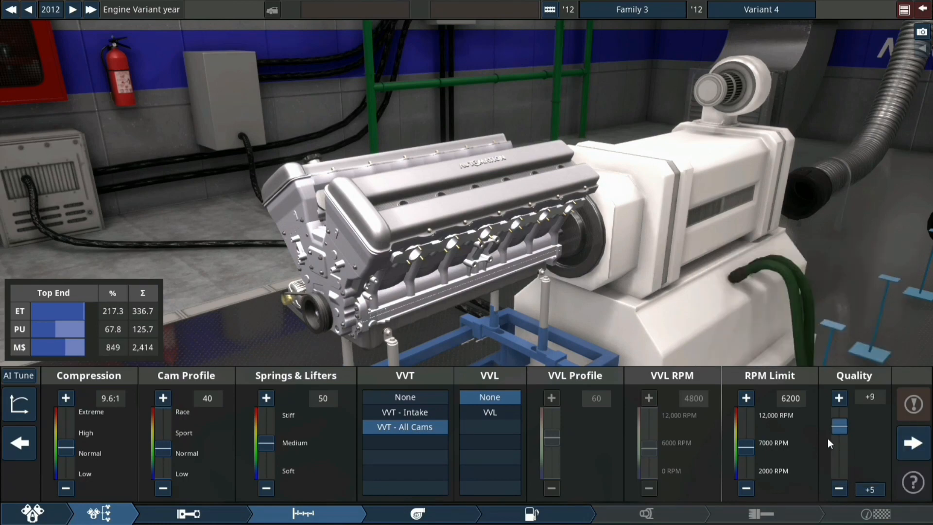
click(415, 513)
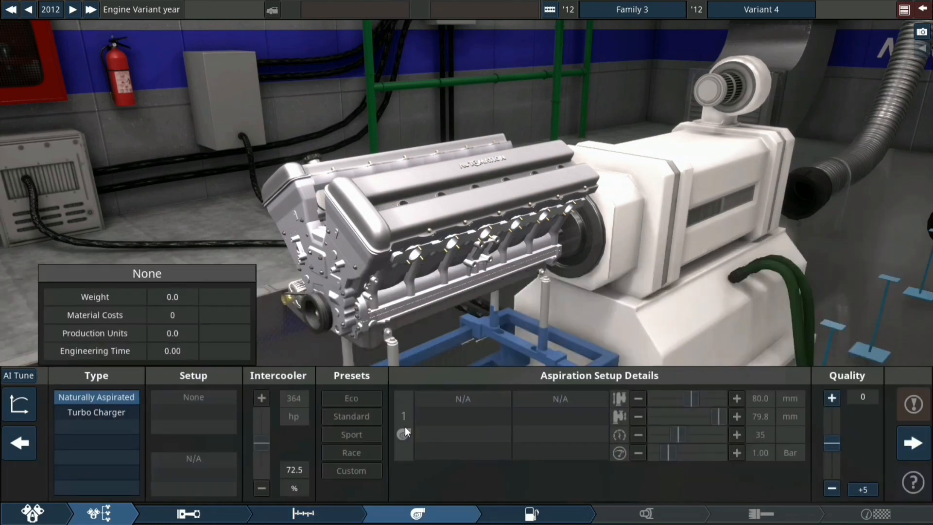
- Switch to turbocharging, then fit multi-point EFI with a race intake manifold and higher fuel-system quality
click(96, 412)
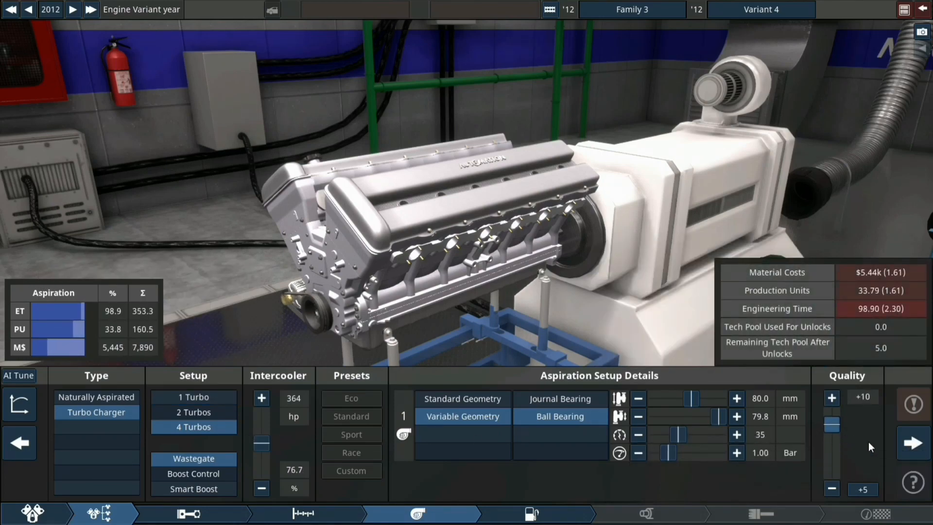
click(530, 513)
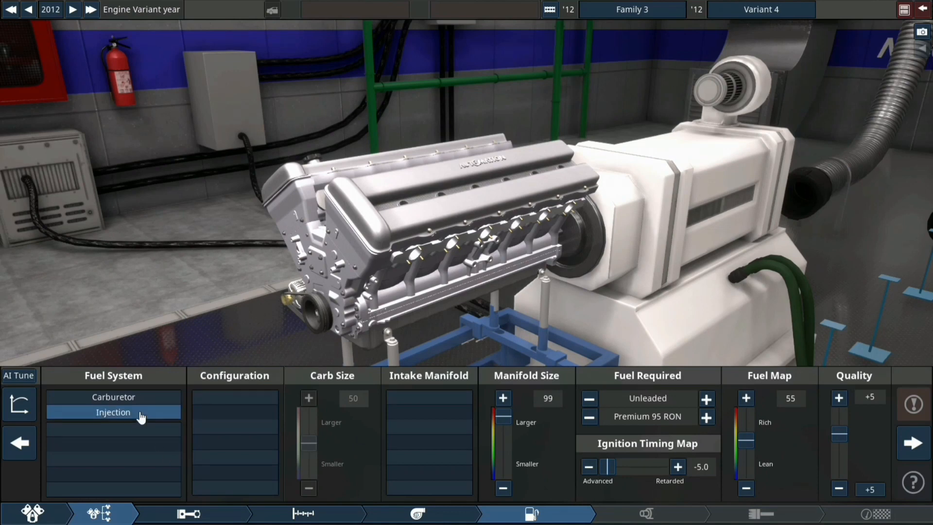
click(112, 412)
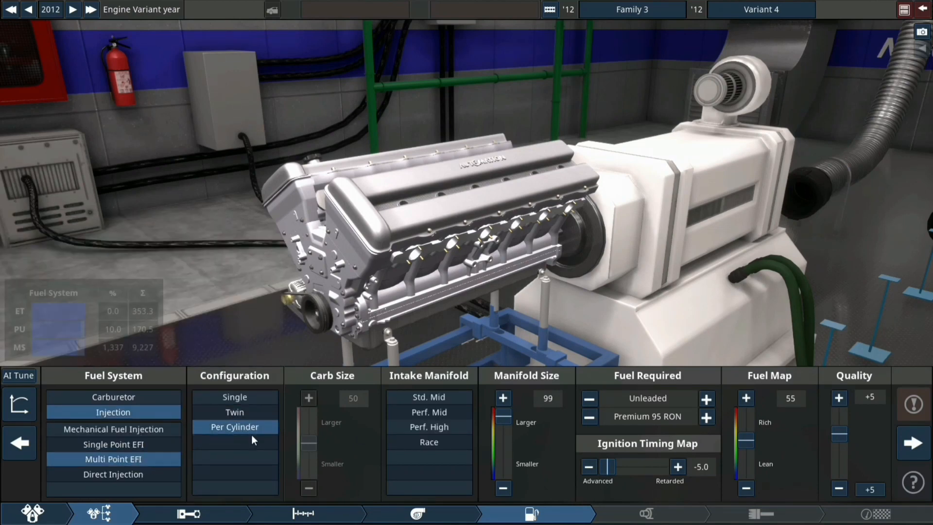
click(428, 441)
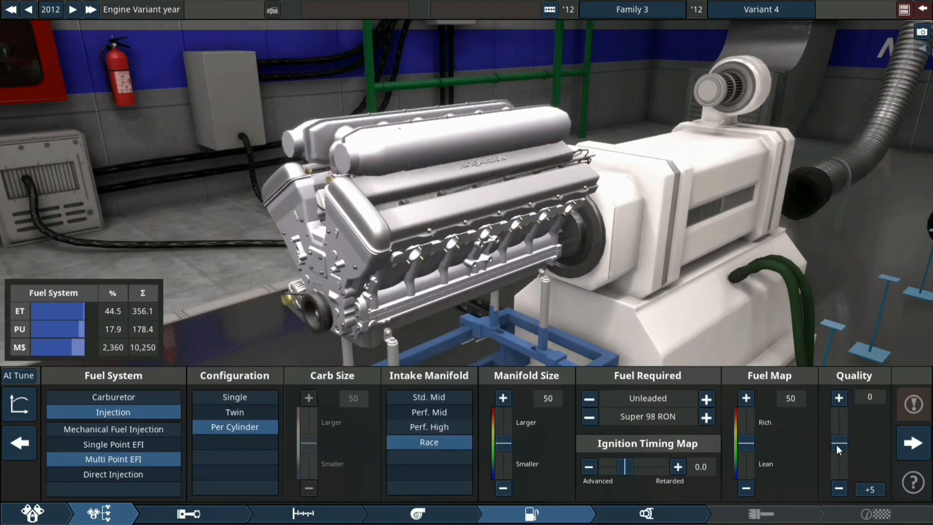
click(838, 397)
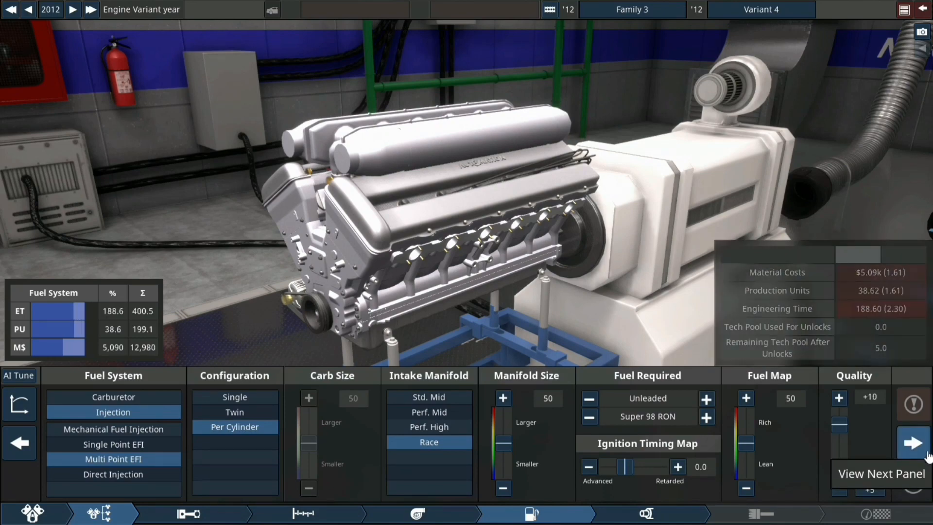
- Fit tubular race headers with a single exhaust on the Exhaust panel
click(911, 442)
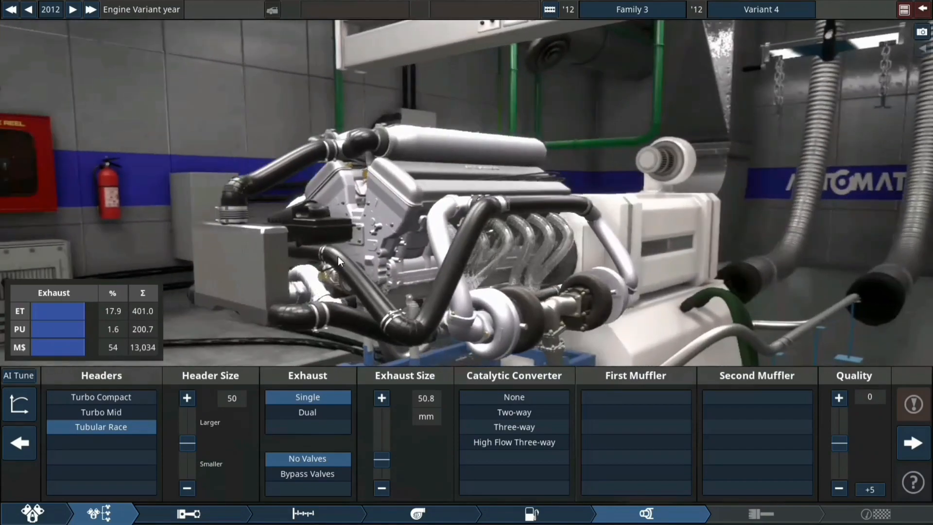
click(307, 412)
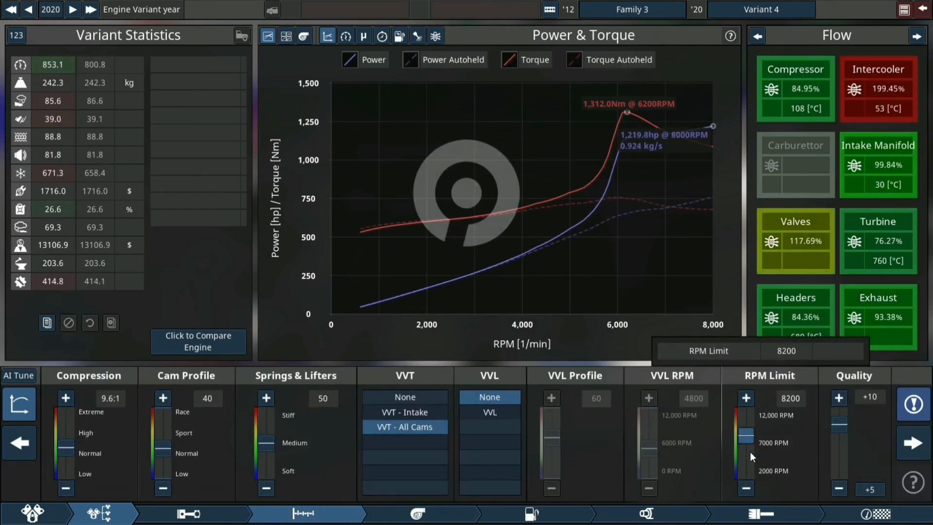
- Raise the rev limit to 10000 RPM and compare the stress and flow dyno readings
click(746, 399)
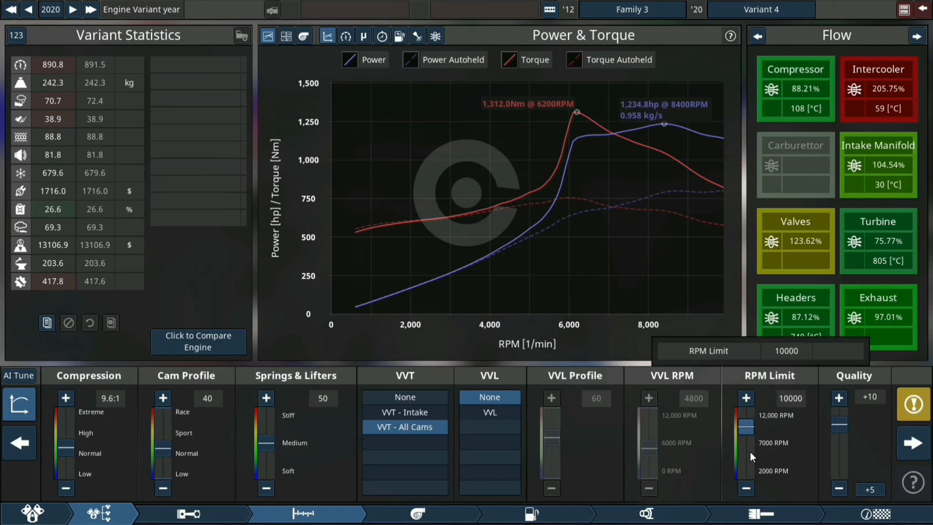
click(913, 406)
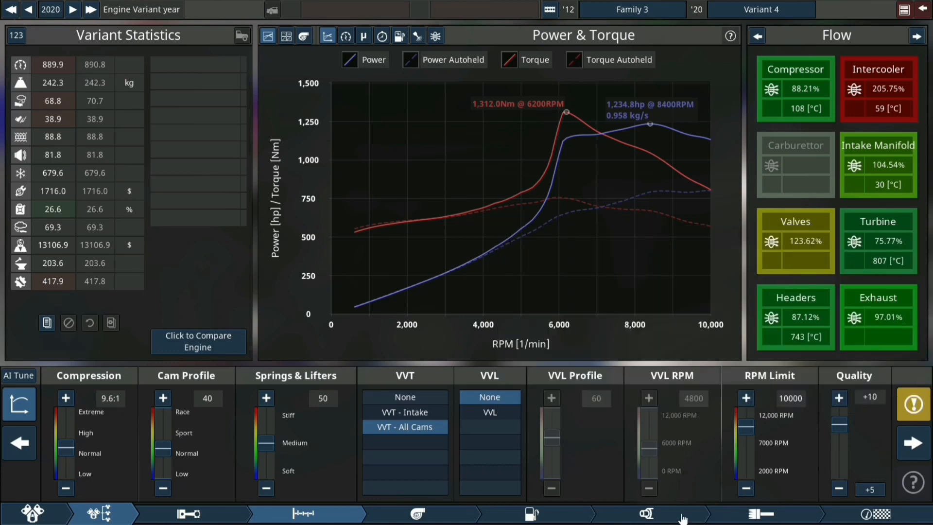
click(760, 36)
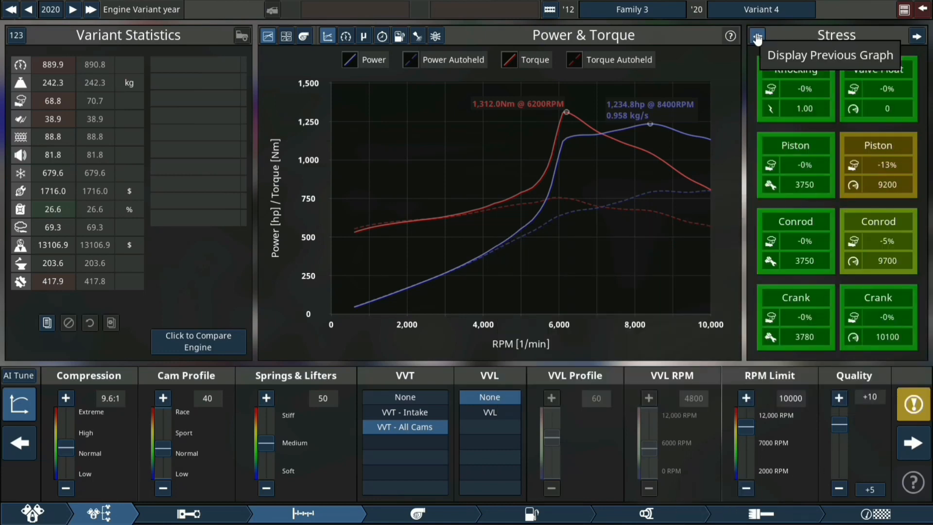
click(756, 36)
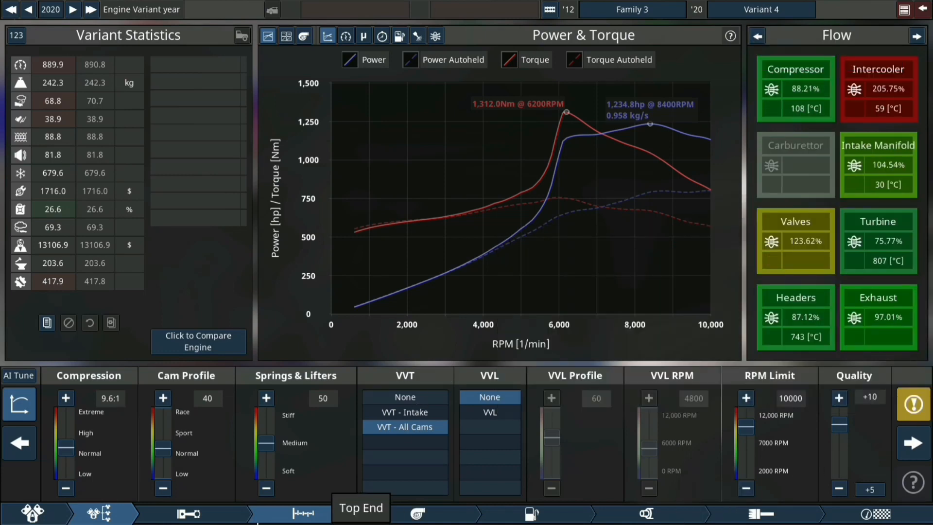
click(188, 513)
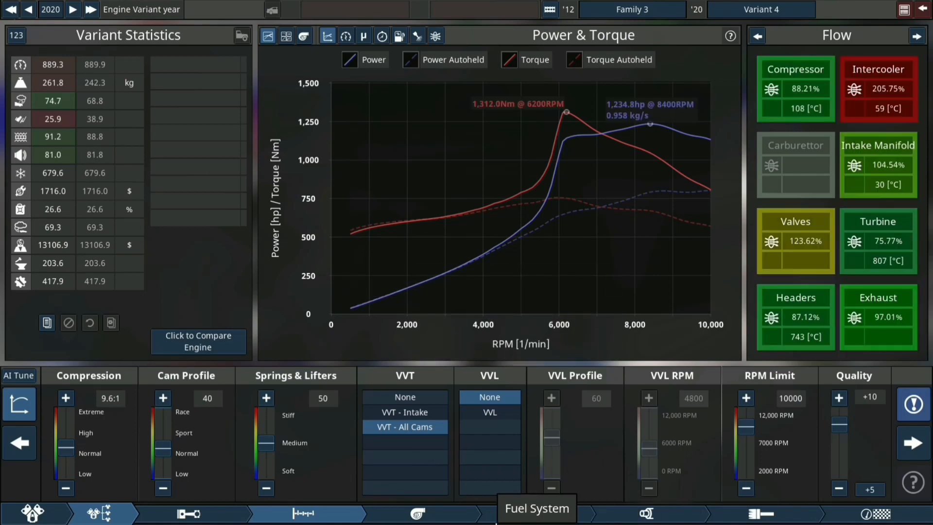
- Adjust ignition timing toward -5.0 via the aspiration and fuel system pages
click(418, 513)
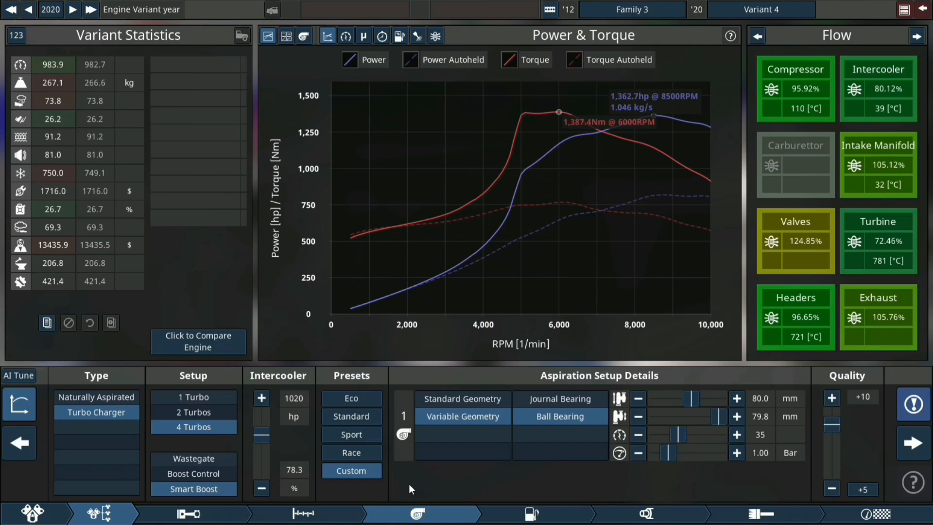
click(530, 511)
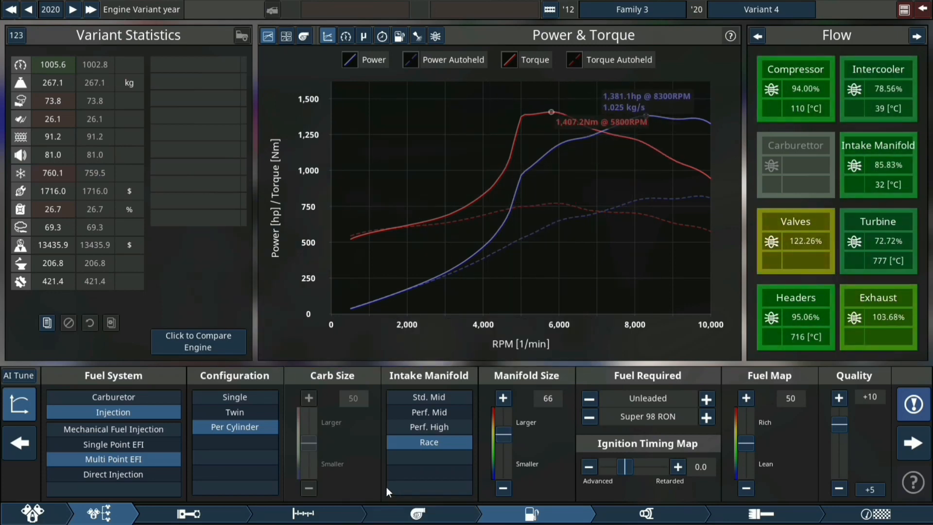
mouse_move(420, 5)
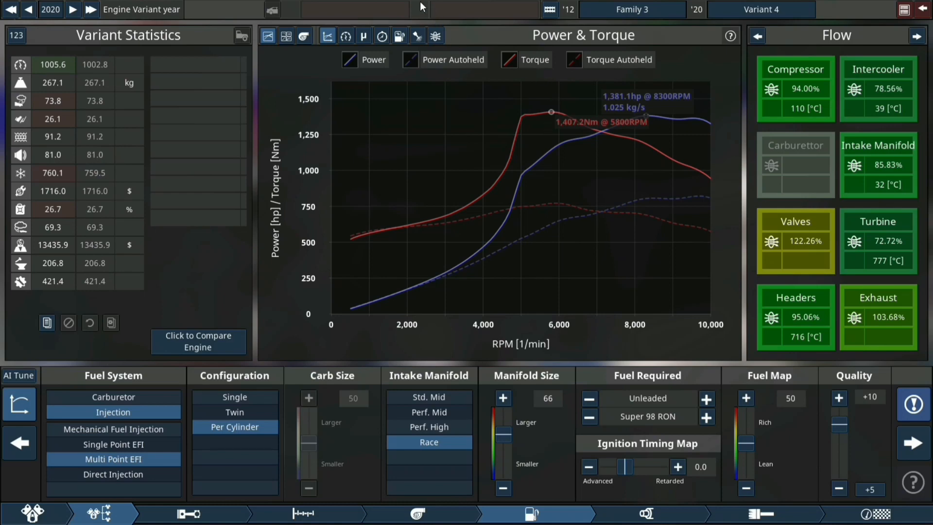
mouse_move(387, 492)
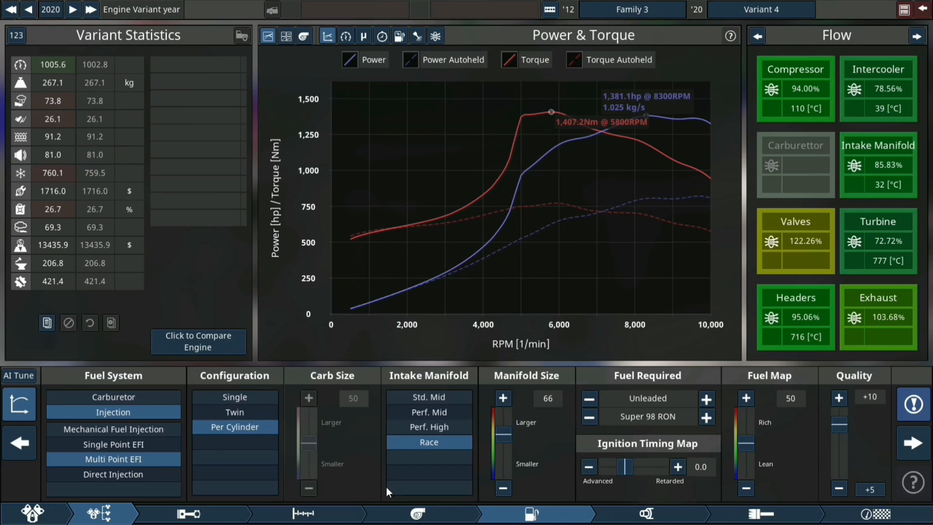
mouse_move(643, 512)
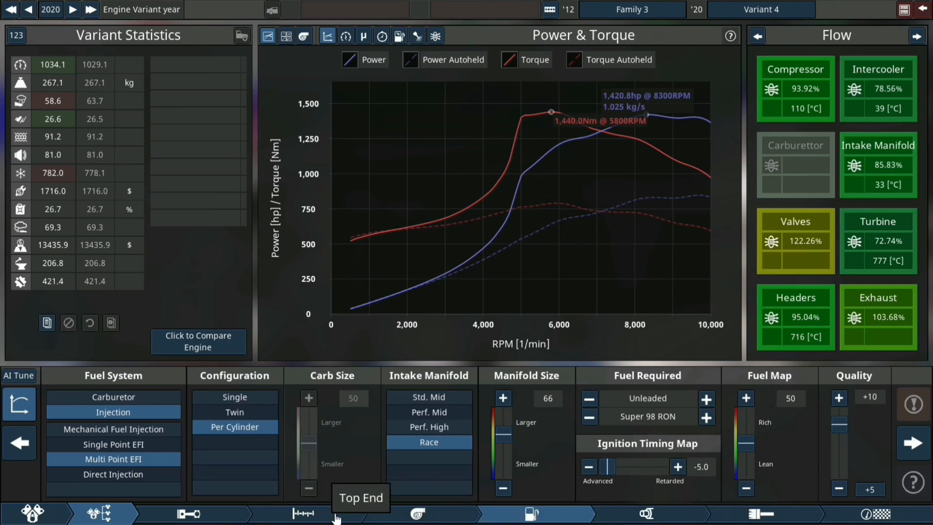
- Push the cam profile up to 72 and lower compression to 9.4:1 on the Top End panel
click(303, 513)
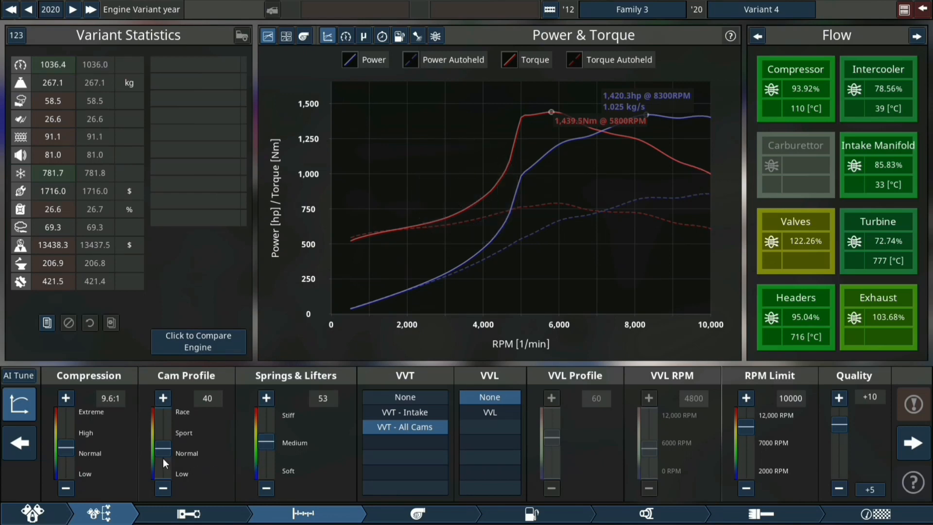
click(163, 398)
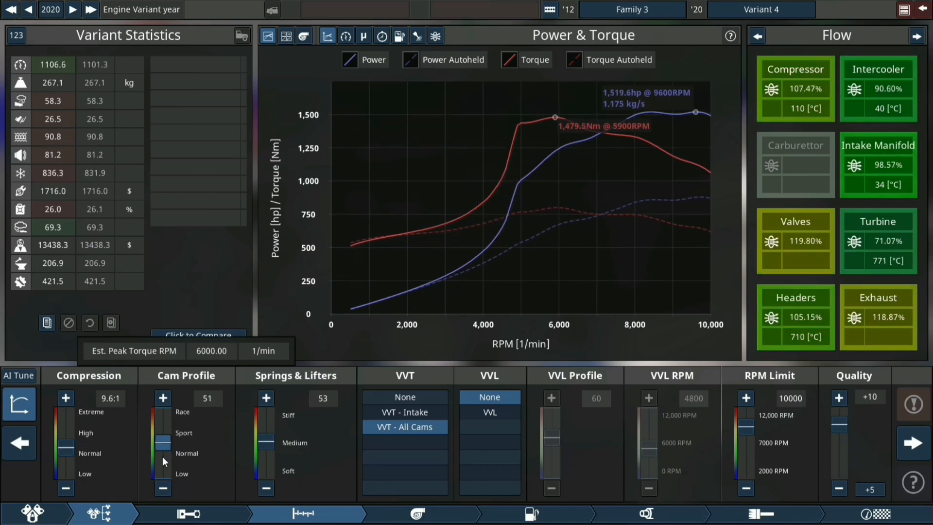
click(163, 398)
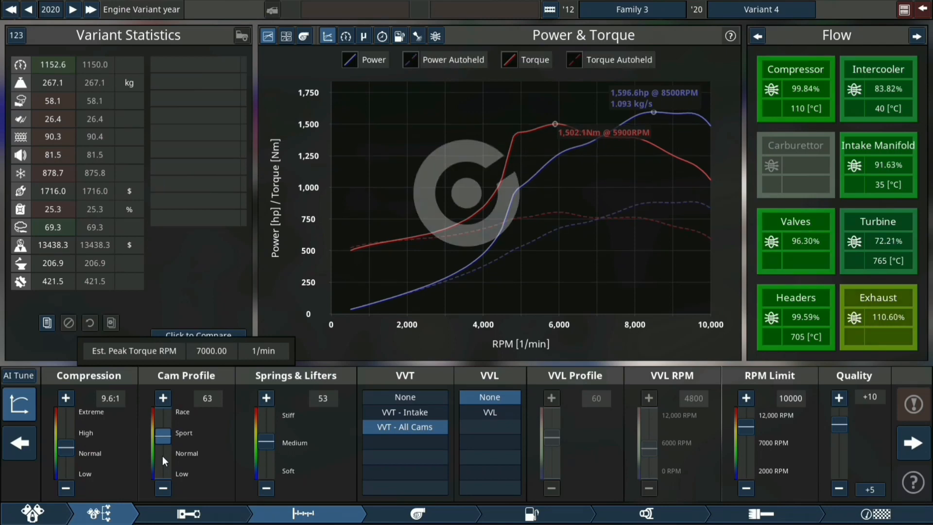
click(163, 398)
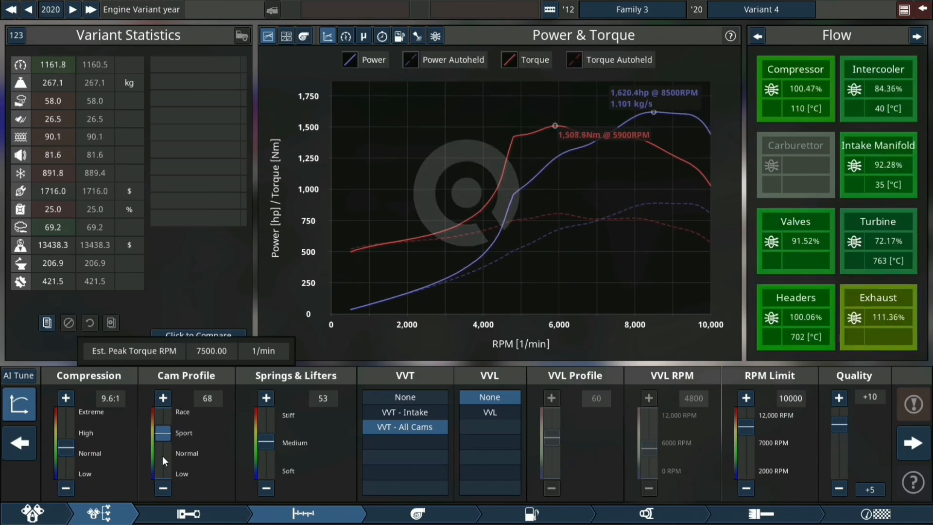
click(163, 398)
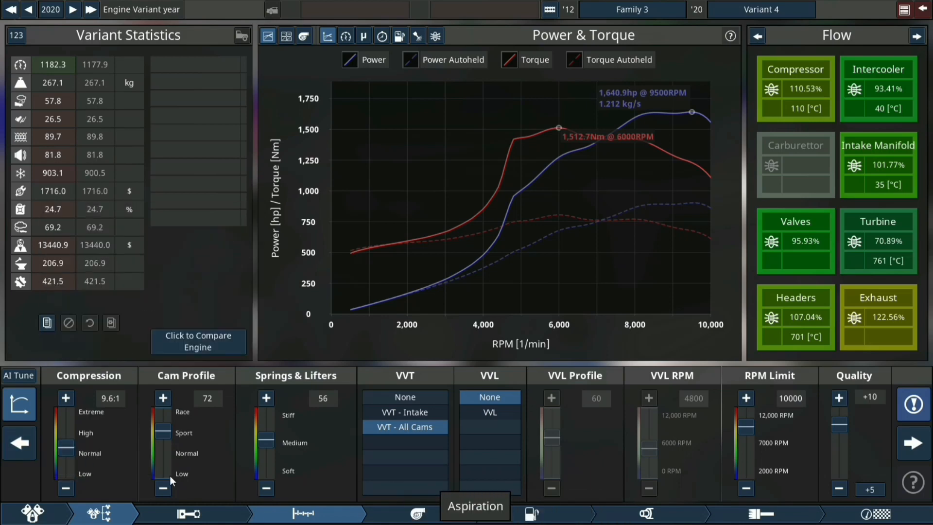
drag(65, 410, 65, 448)
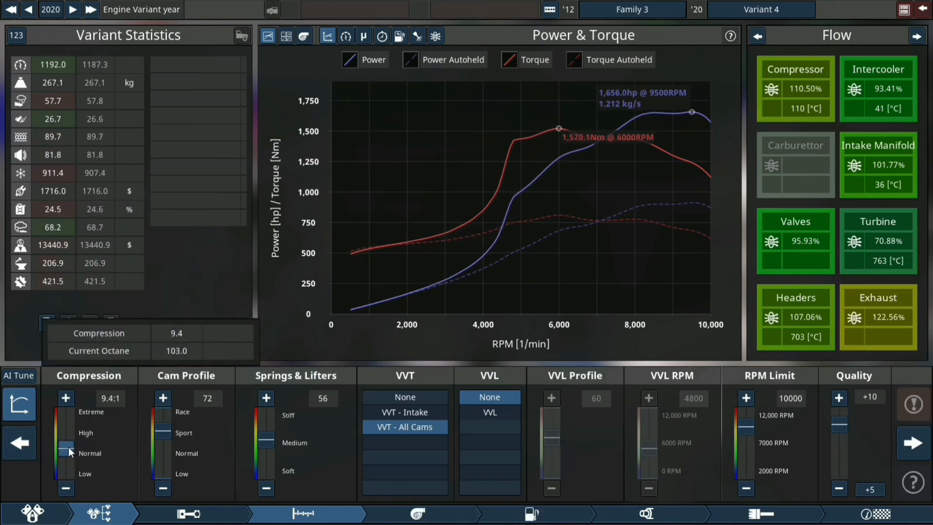
click(416, 514)
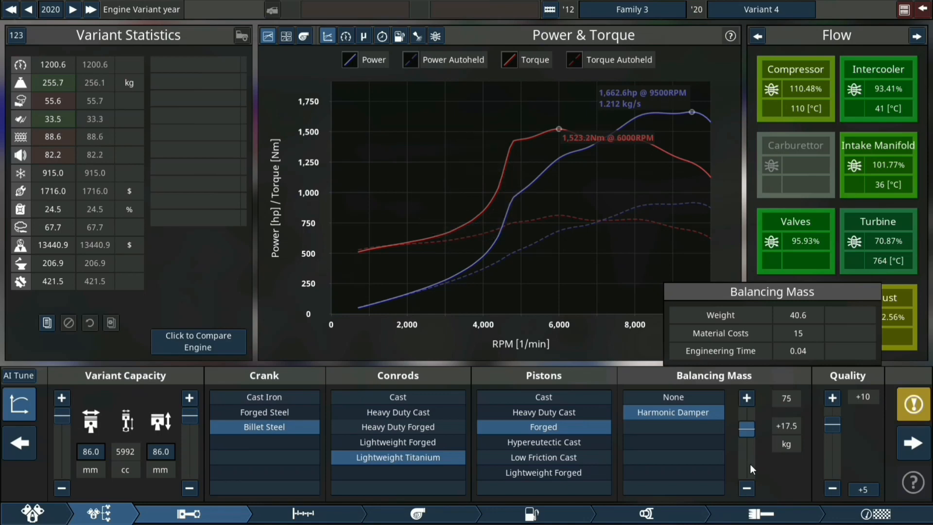
mouse_move(702, 505)
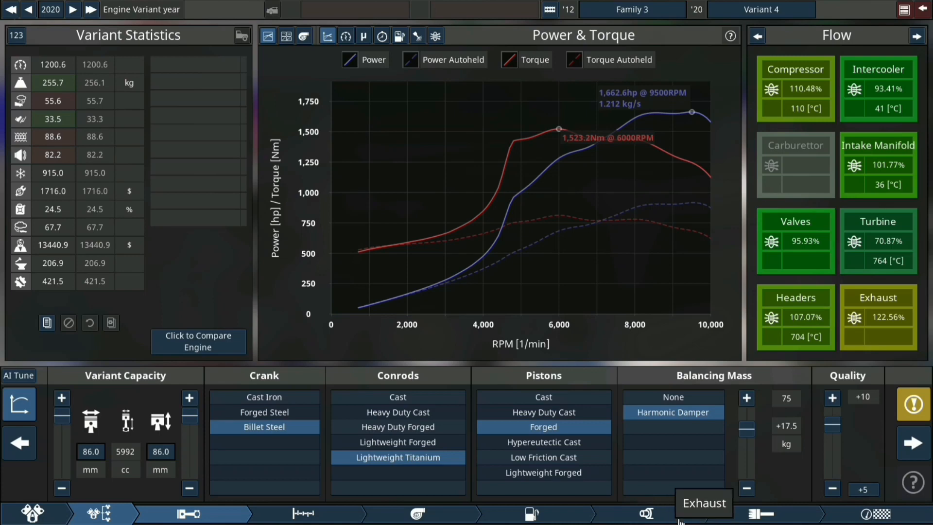
- Enlarge the exhaust header size to 65
click(641, 513)
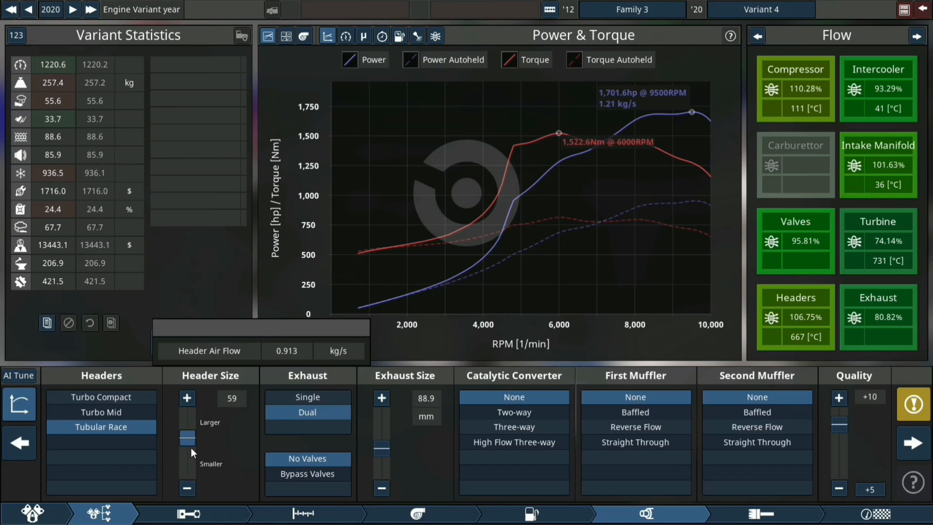
click(186, 398)
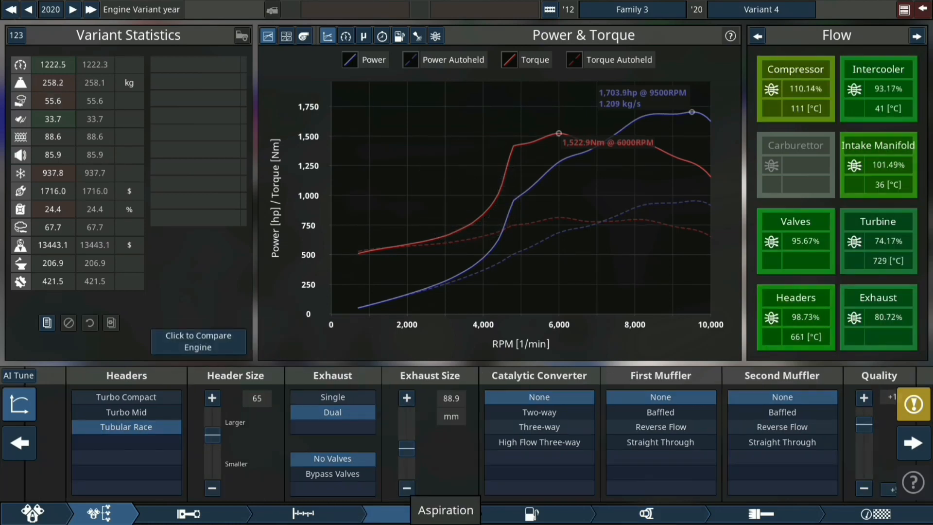
- Enlarge the turbine exducer on the turbocharger panel
click(417, 513)
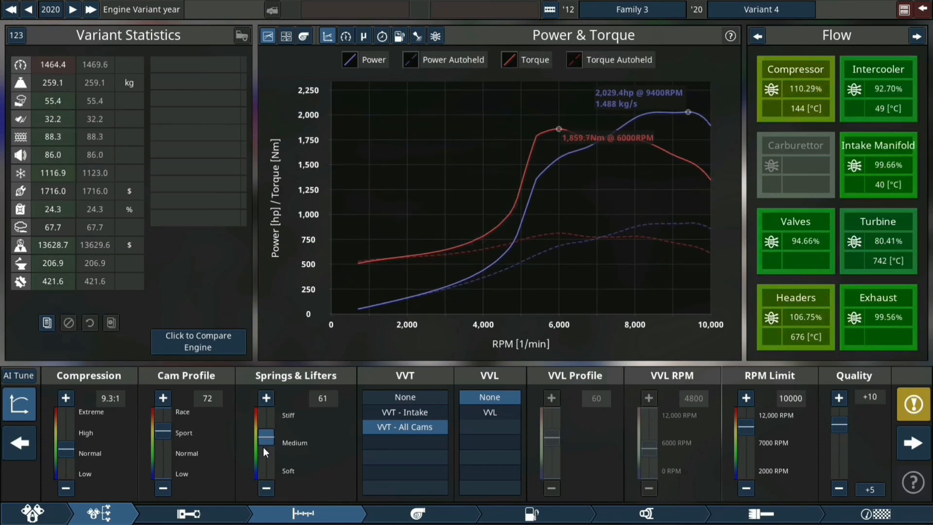
click(418, 512)
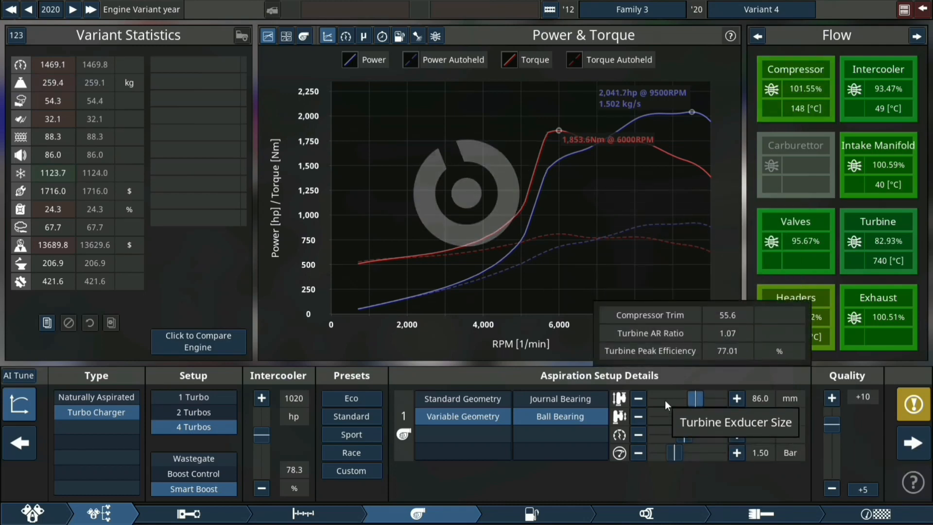
click(736, 398)
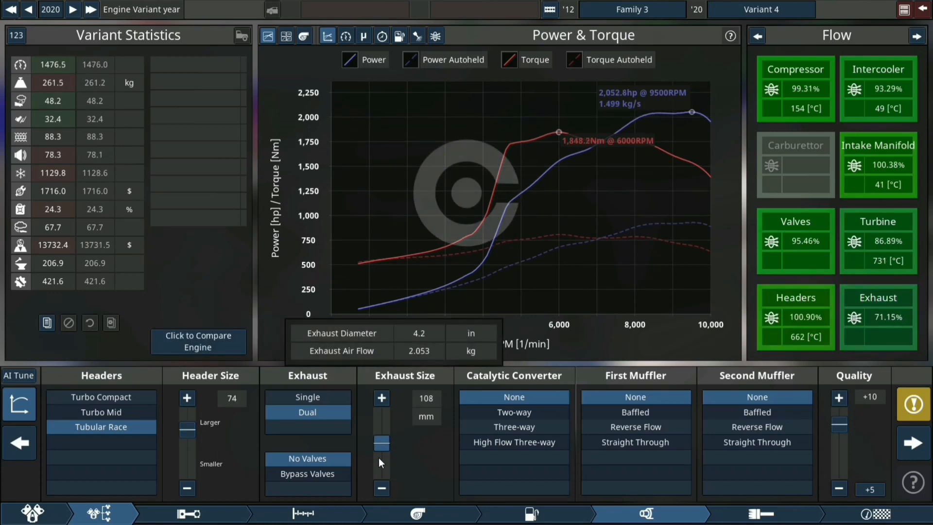
- Enlarge the headers to 78, then raise the turbo boost limit to 1.95 bar
click(187, 398)
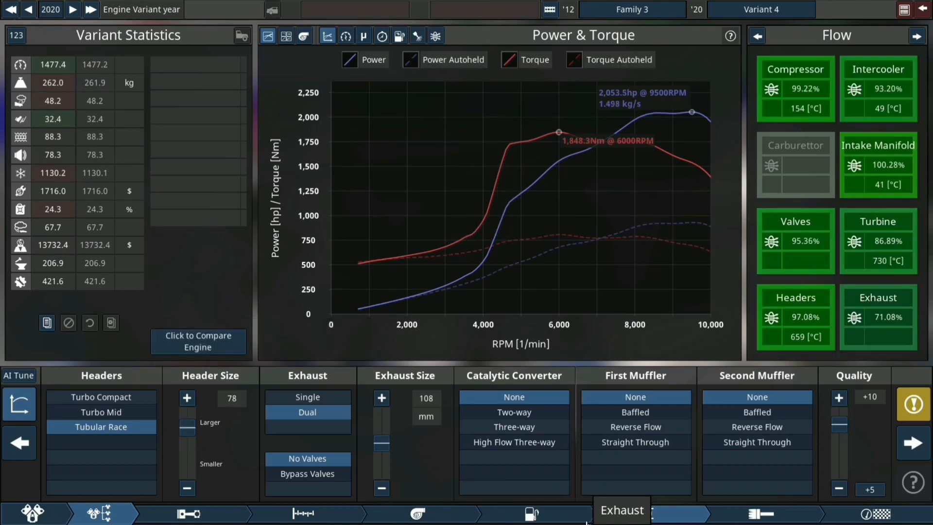
click(531, 513)
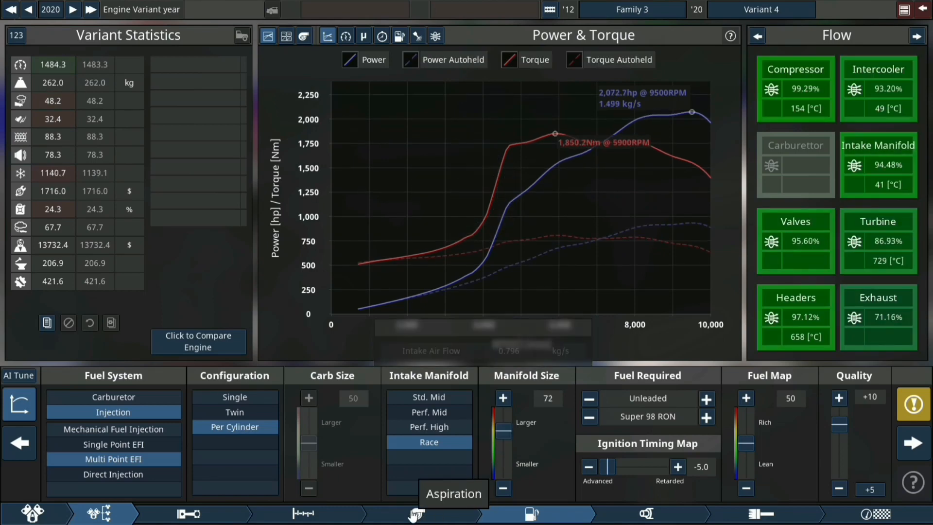
click(413, 514)
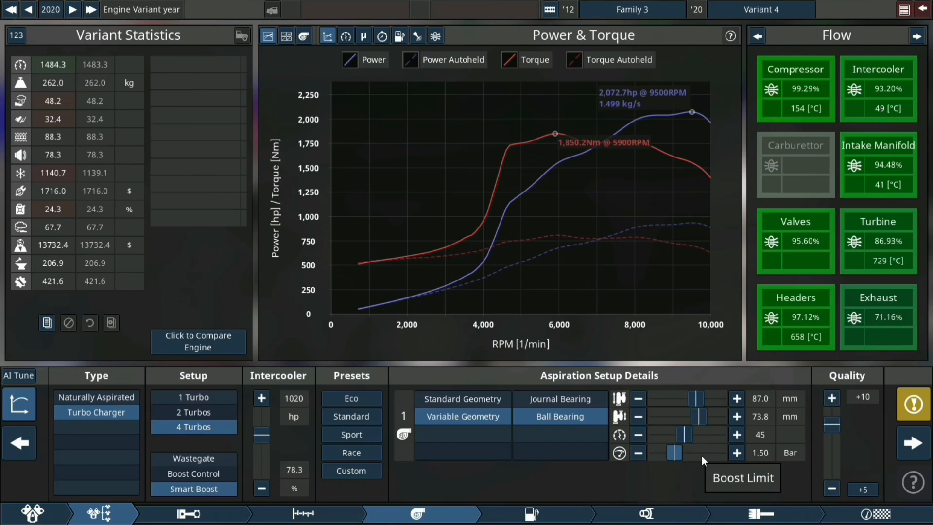
click(737, 452)
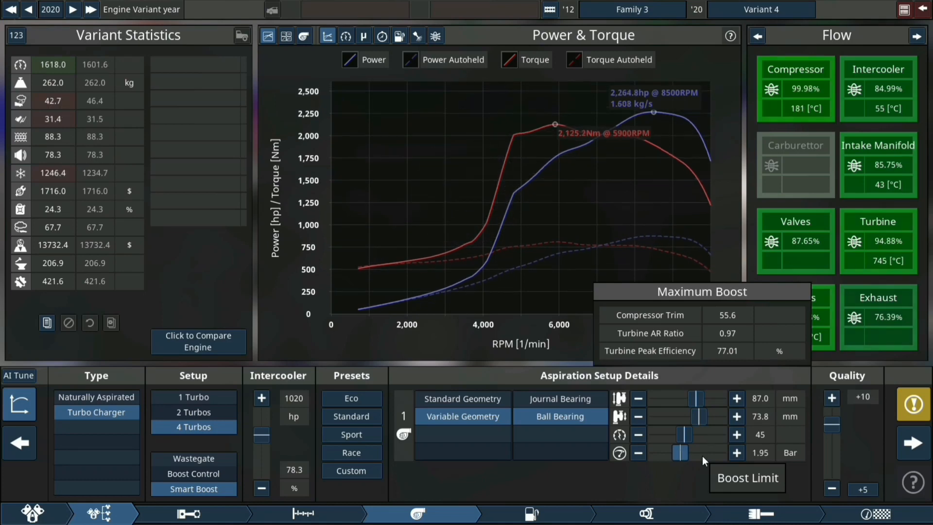
click(736, 453)
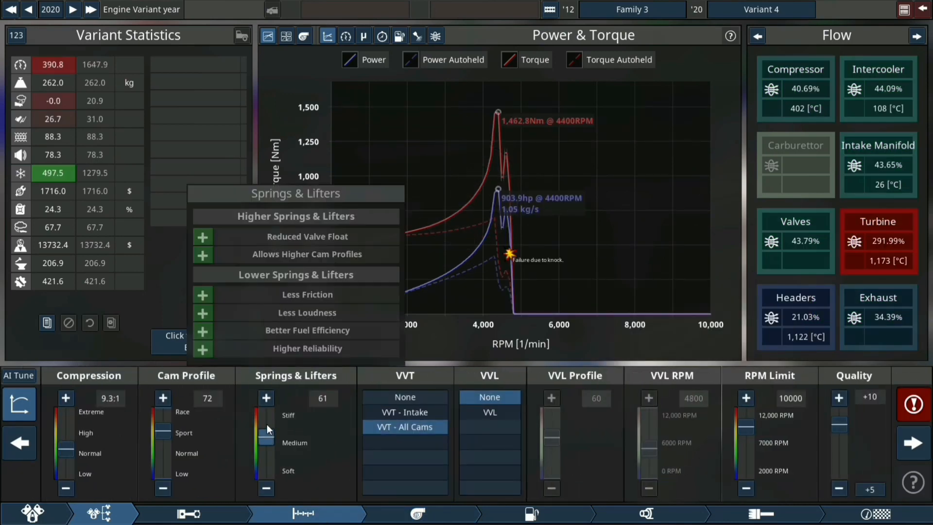
- In Aspiration, step the turbine exducer up from 88.0 to 95.5 mm for about 2,439 hp
click(415, 513)
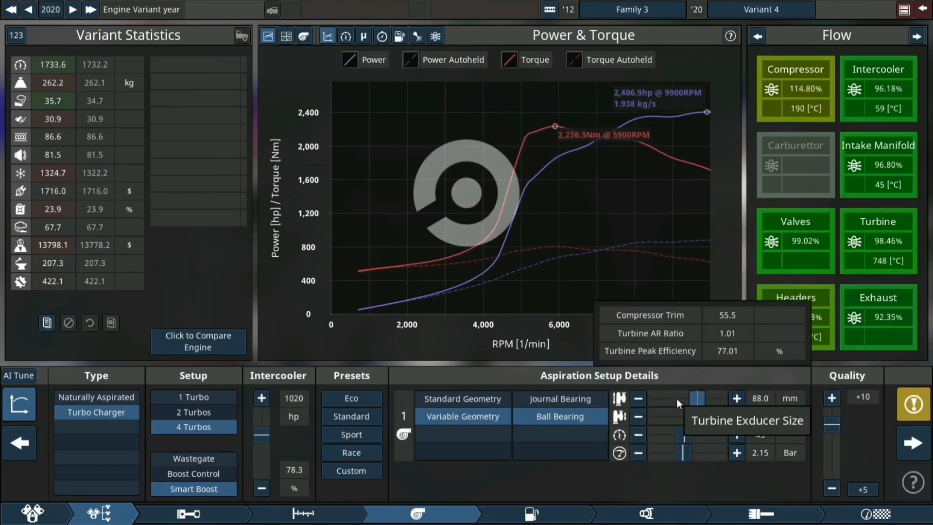
click(736, 397)
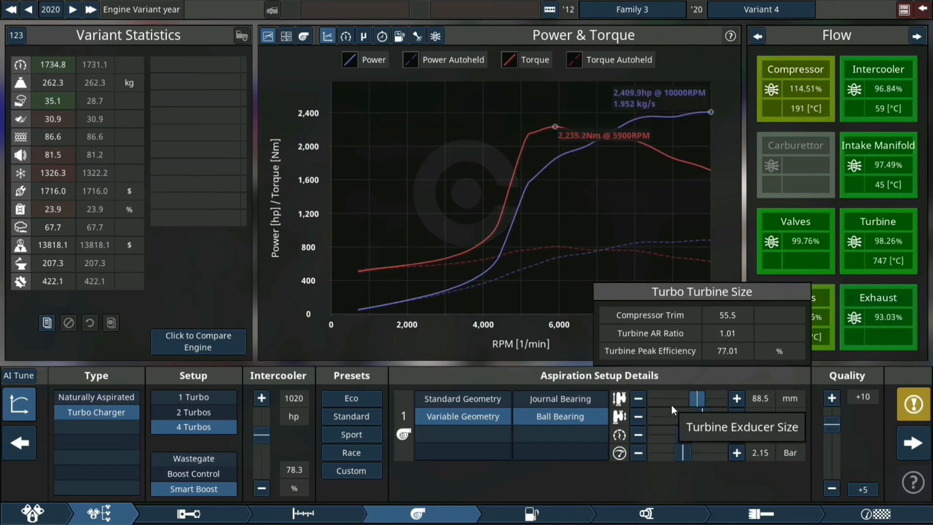
click(736, 398)
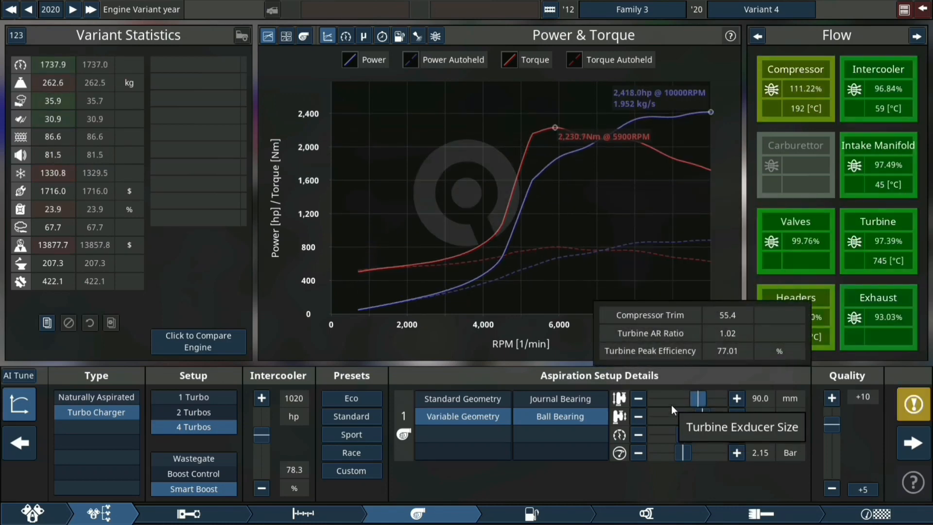
click(737, 399)
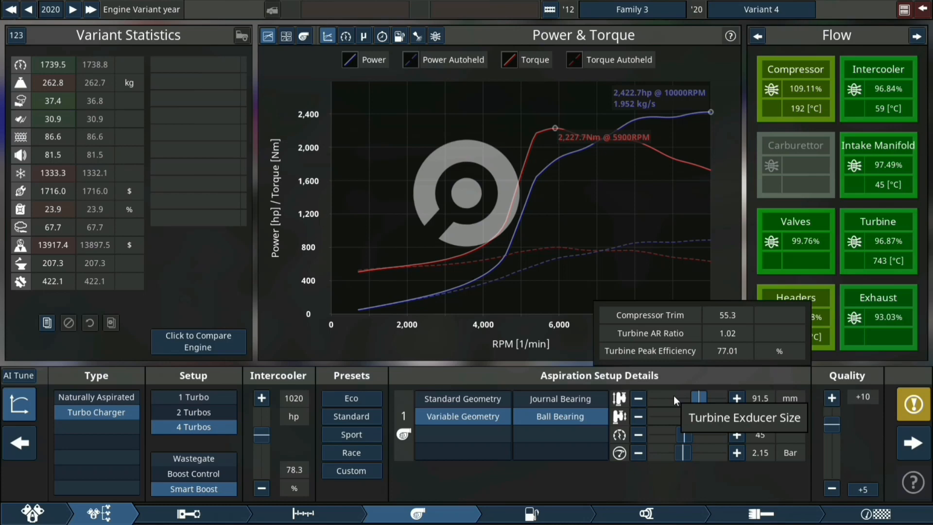
click(737, 397)
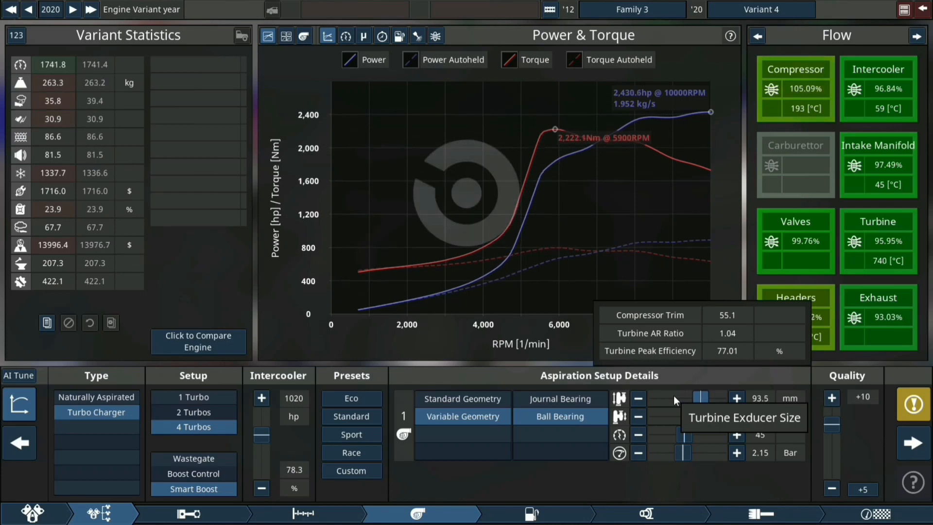
click(736, 397)
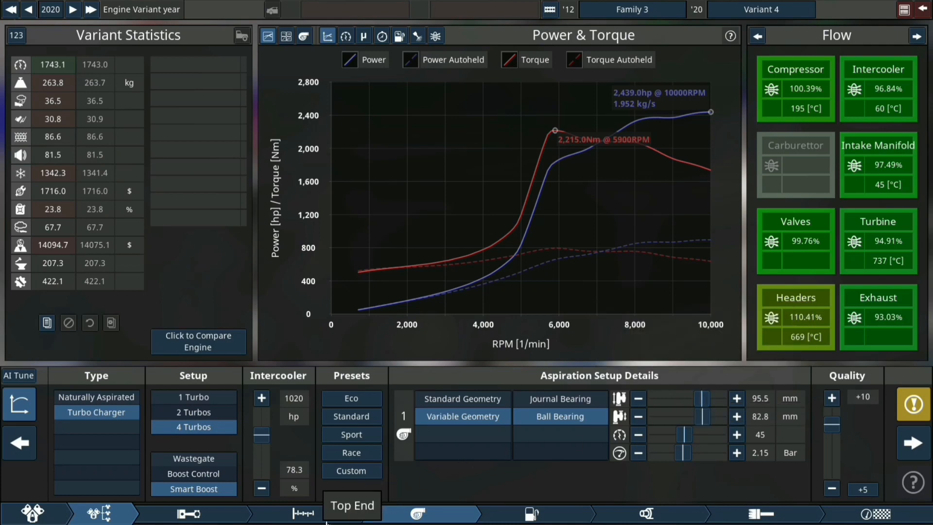
click(305, 513)
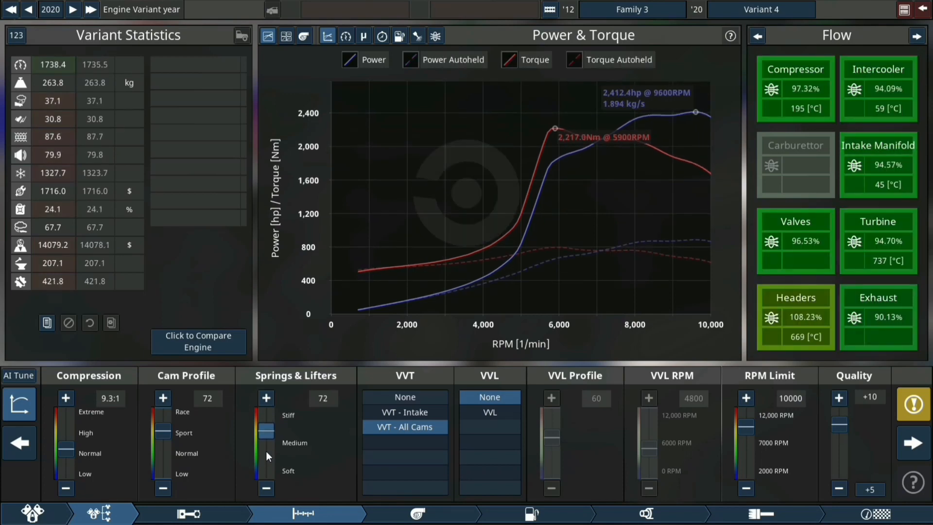
- Lower Springs & Lifters to 71 and raise the boost limit to 2.45 bar for about 2,513 hp
click(265, 487)
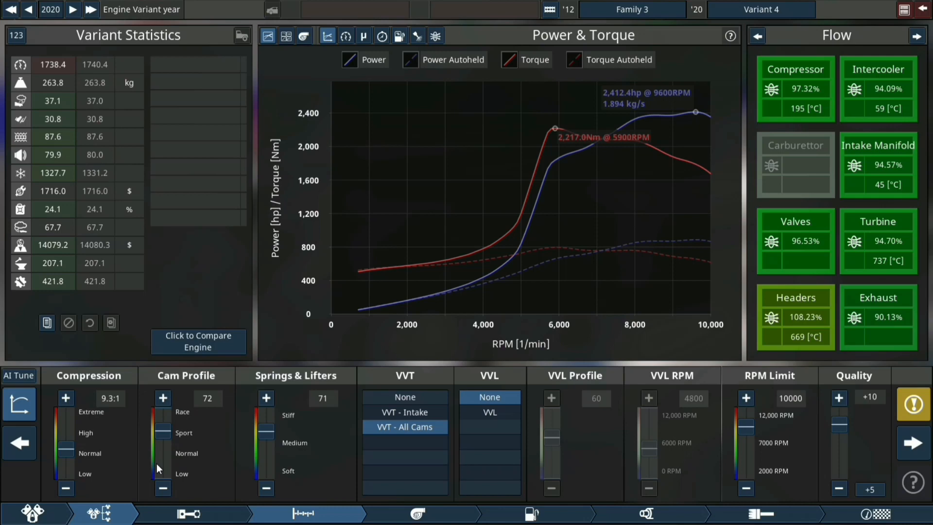
click(417, 513)
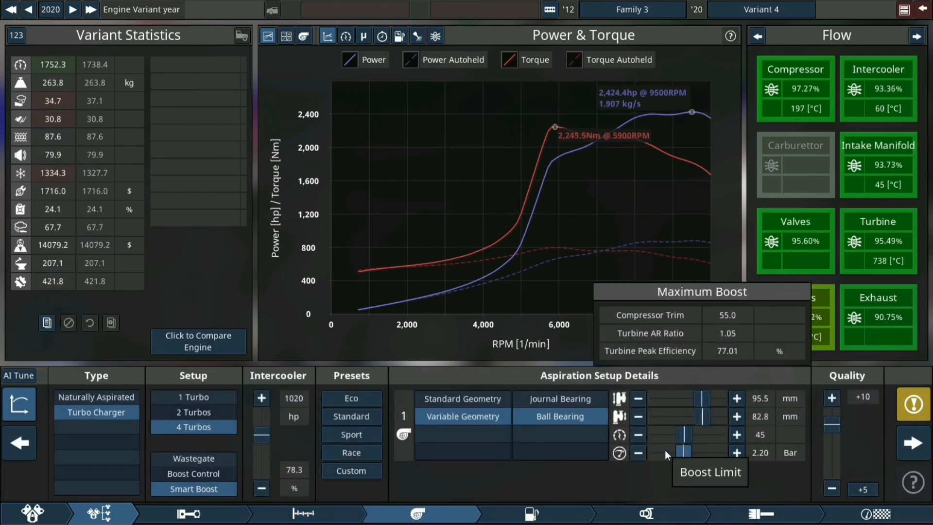
click(737, 453)
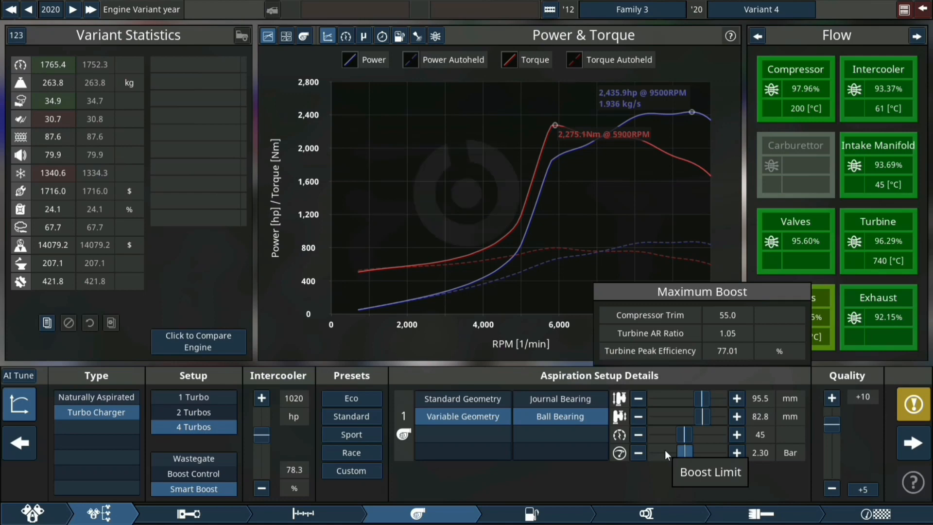
click(736, 399)
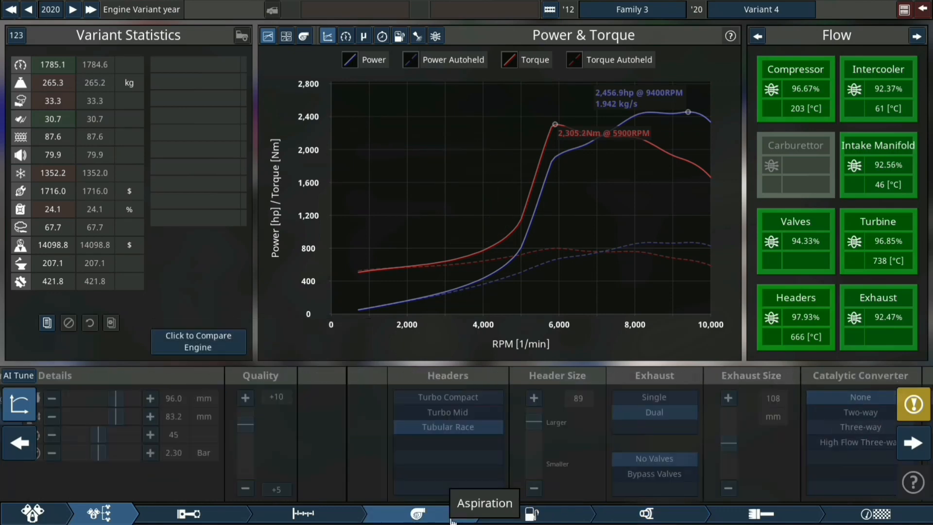
click(416, 512)
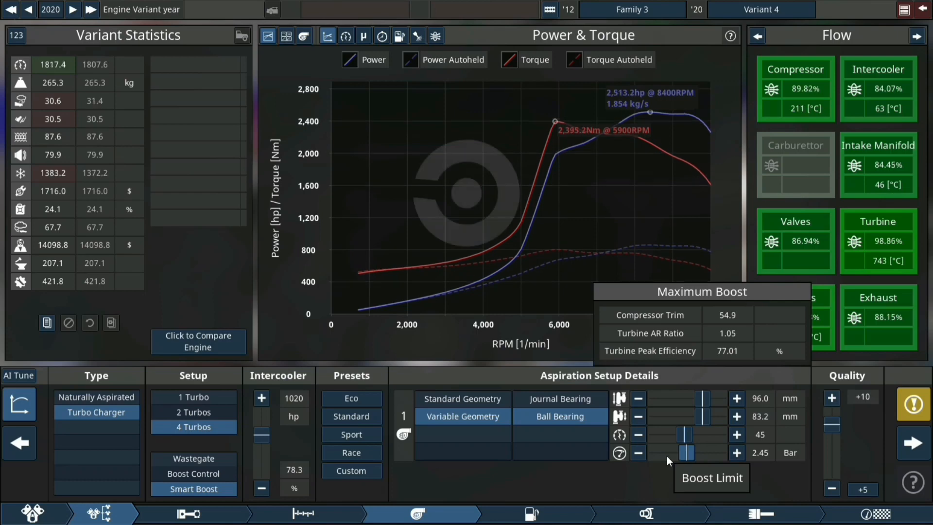
click(304, 513)
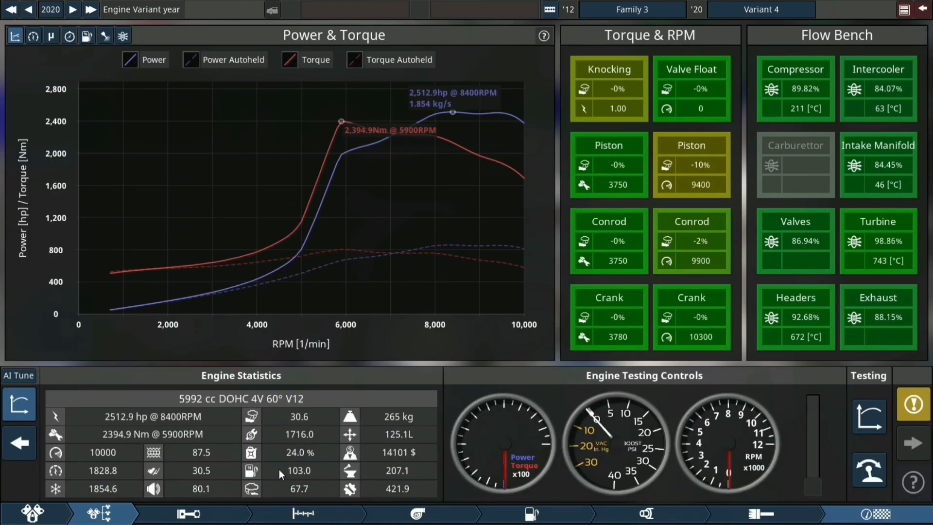
- Run the V12 on the dyno, reaching about 2,513 hp at 8,400 rpm, and look over the engine
click(913, 403)
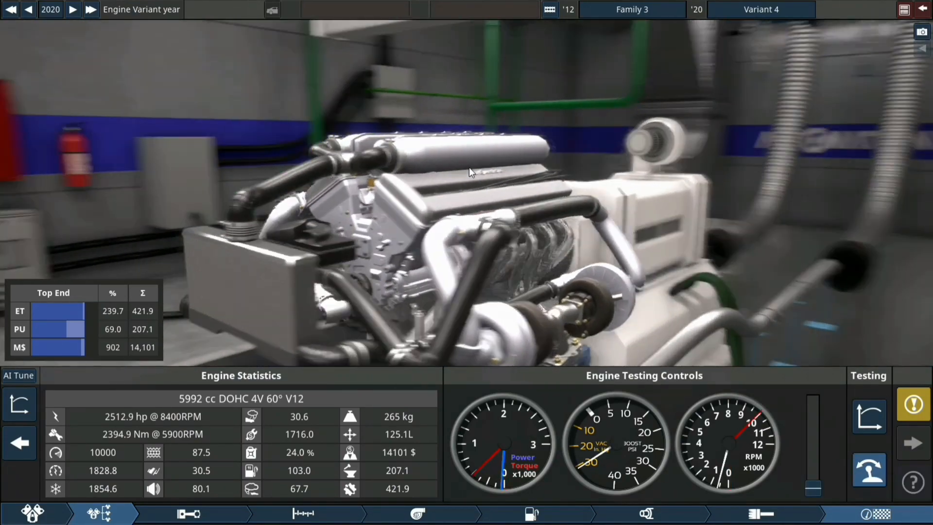
drag(470, 173, 494, 205)
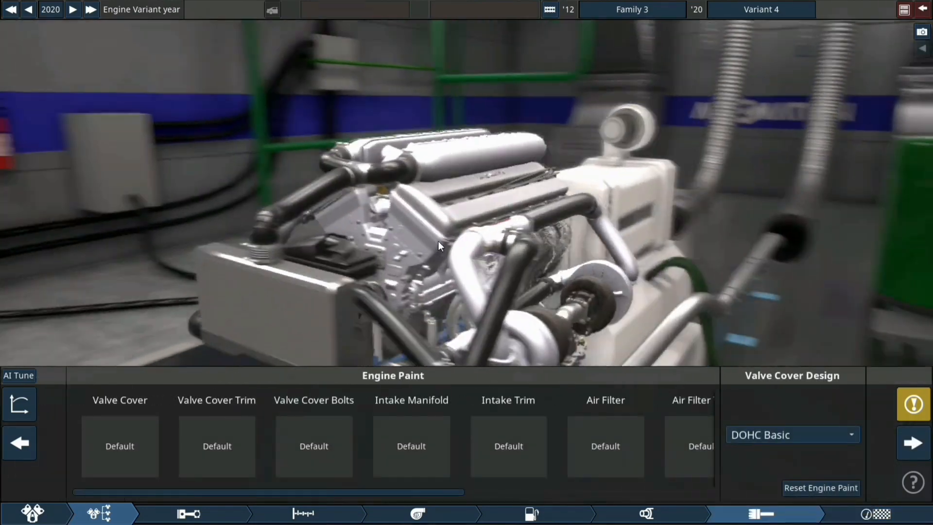
- Choose the DOHC 90s Space Age valve cover and give it a carbon finish
click(793, 434)
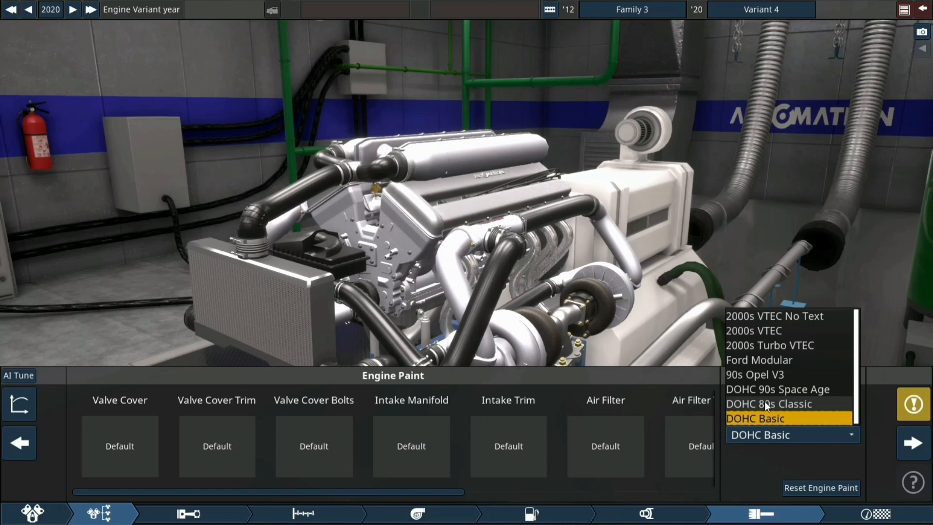
click(778, 388)
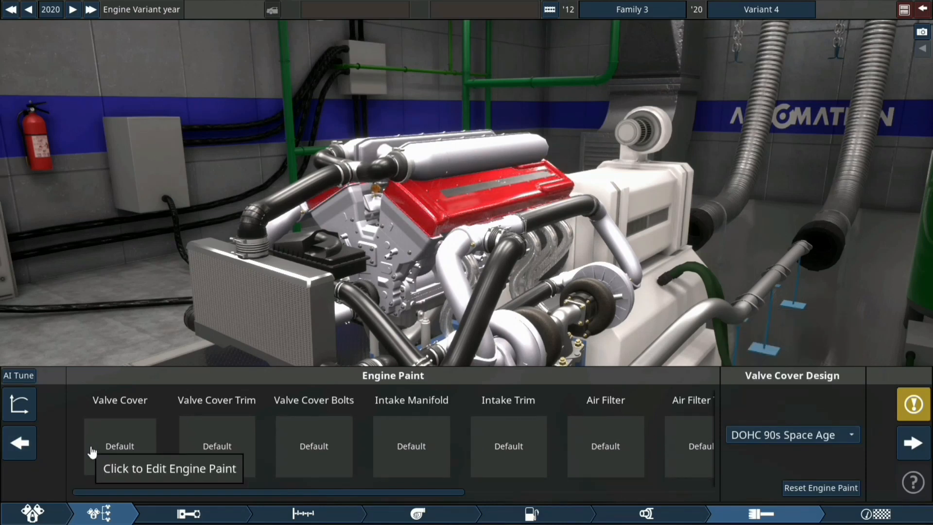
click(120, 445)
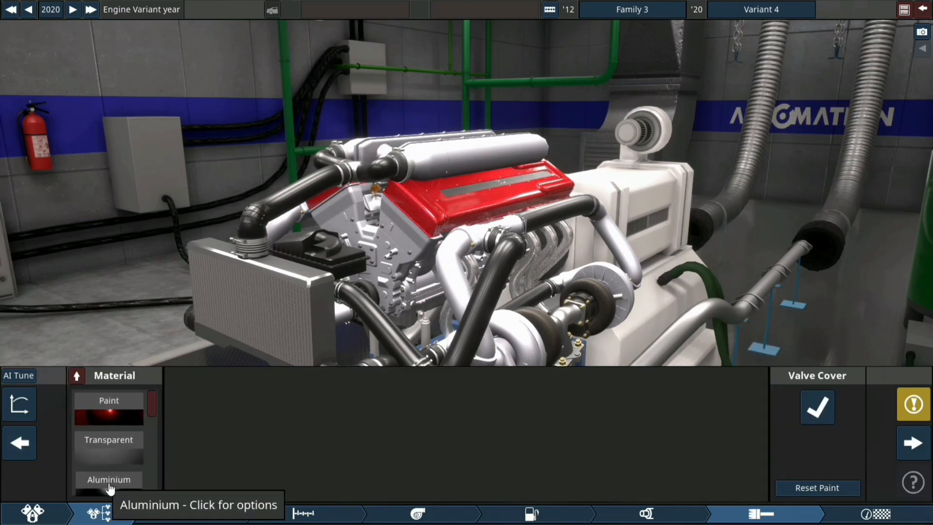
click(109, 479)
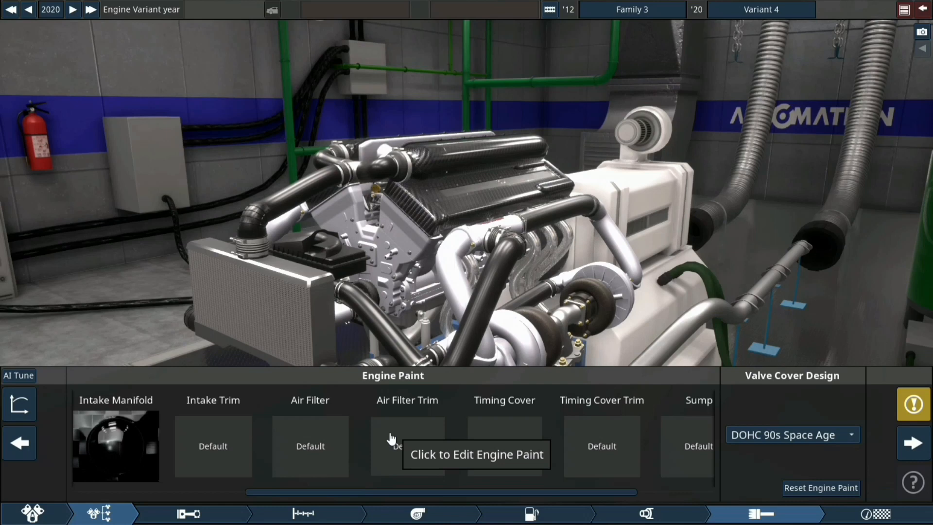
- Set the headers' material to aluminium
scroll(right, 3)
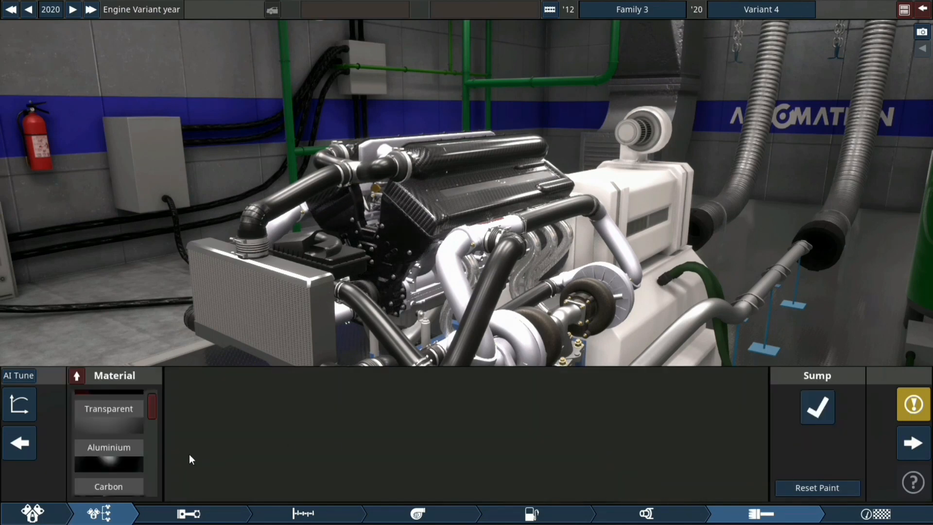
click(109, 447)
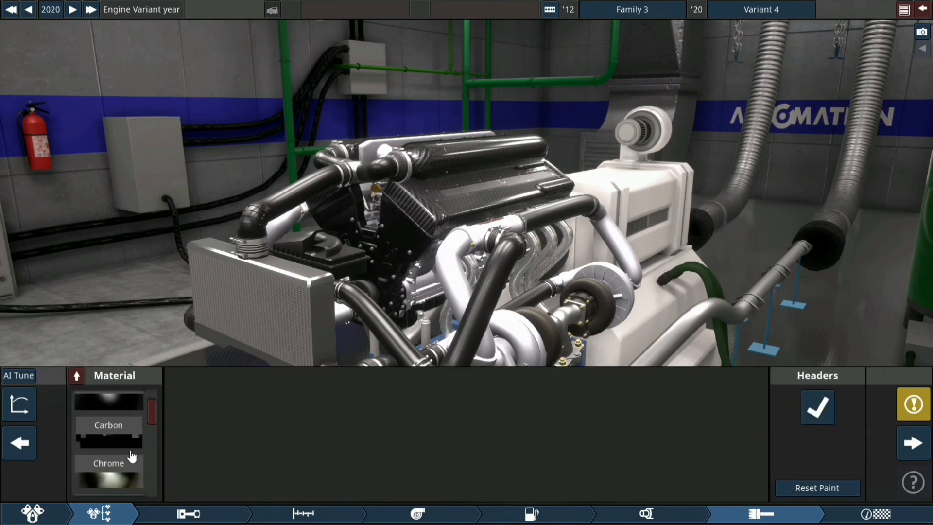
click(109, 409)
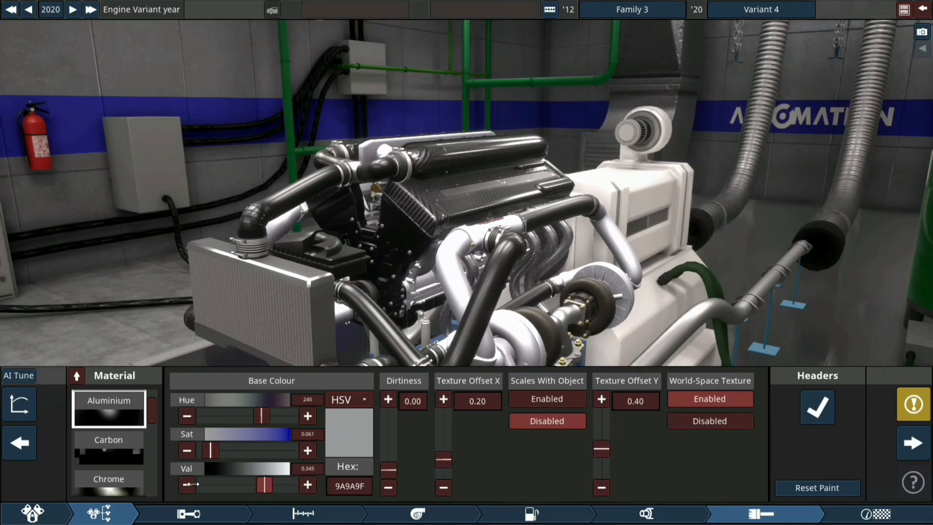